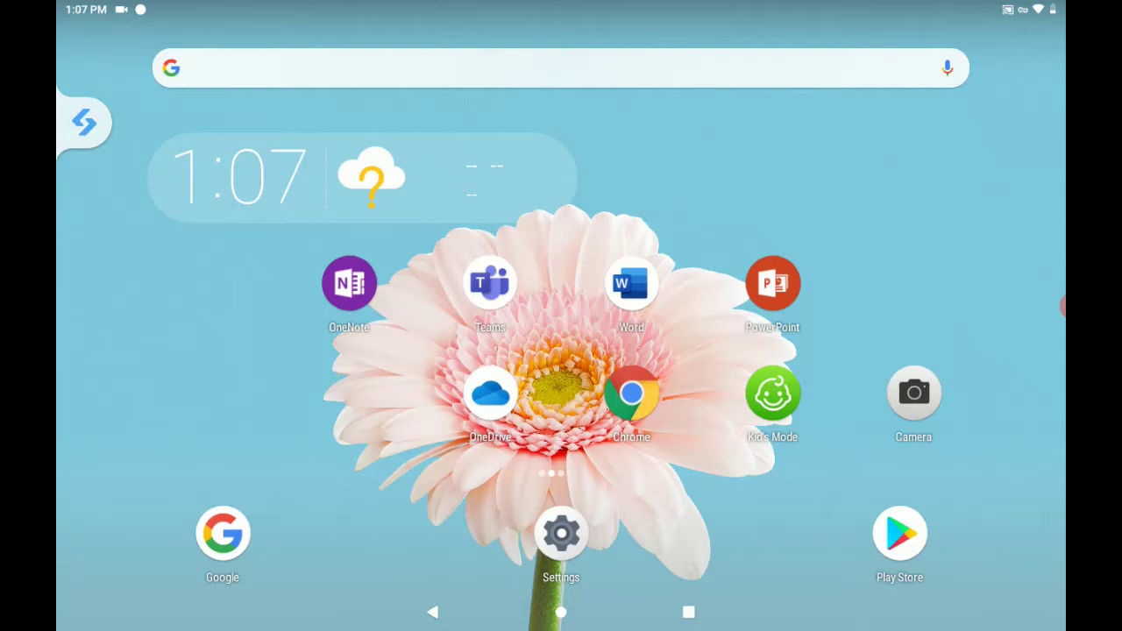
Photograph the Lesson 2.2 worksheet page with the tablet's rear camera
left_click(912, 392)
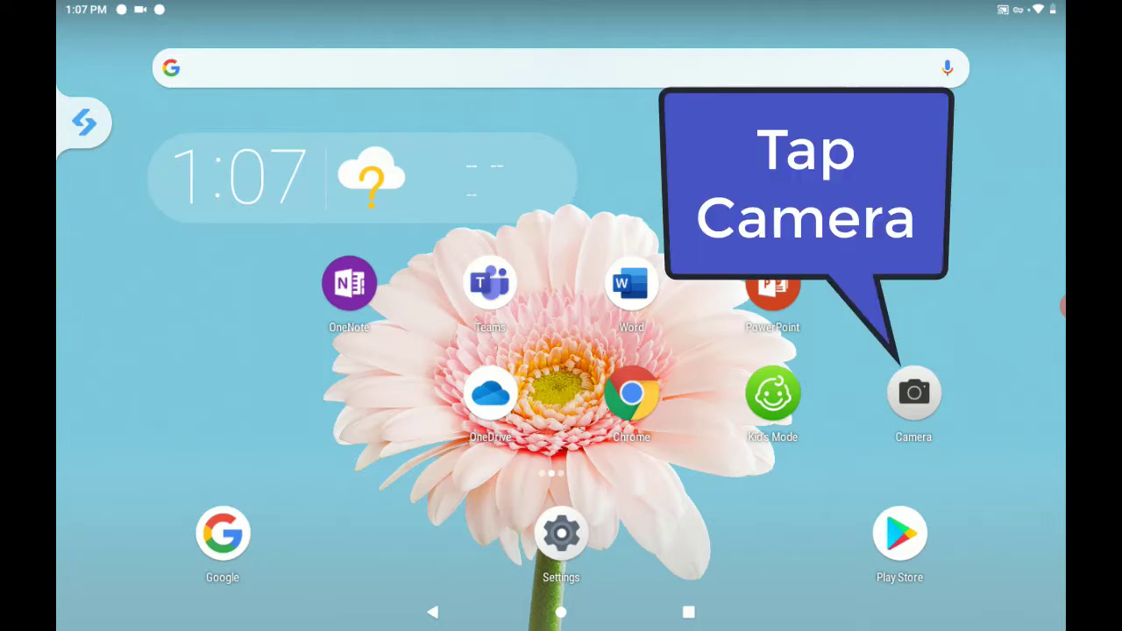
left_click(913, 392)
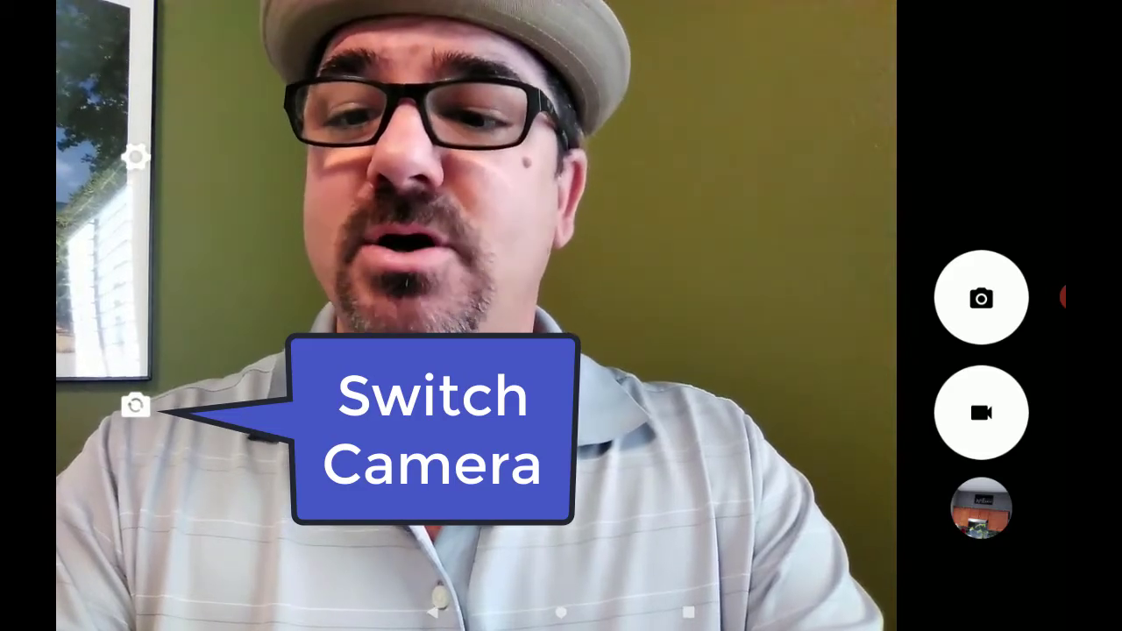
left_click(135, 405)
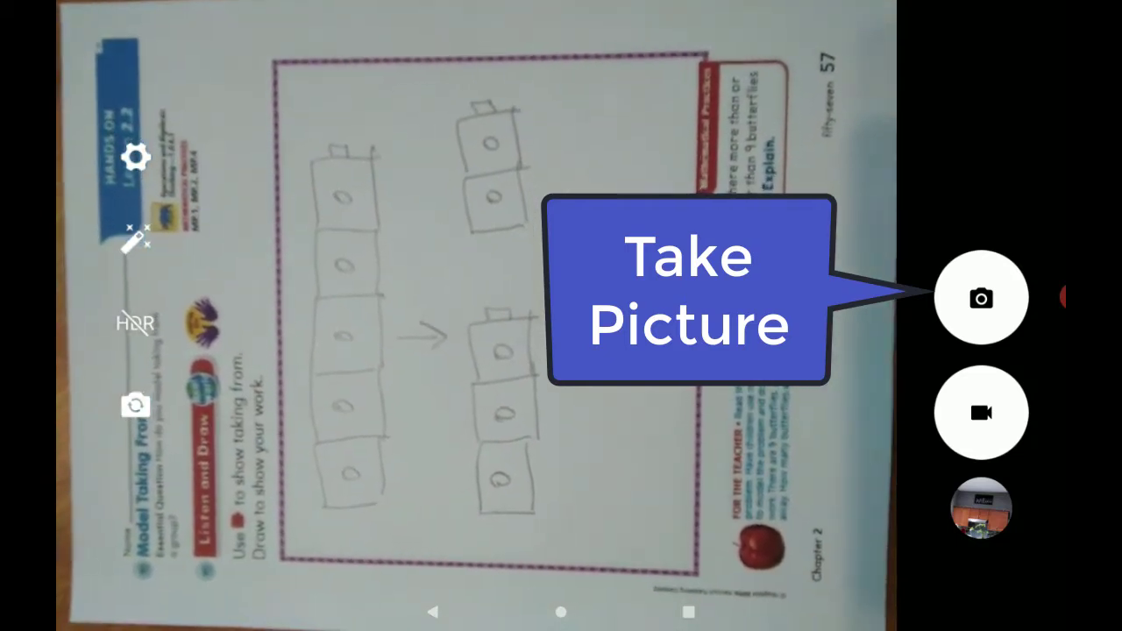
left_click(981, 297)
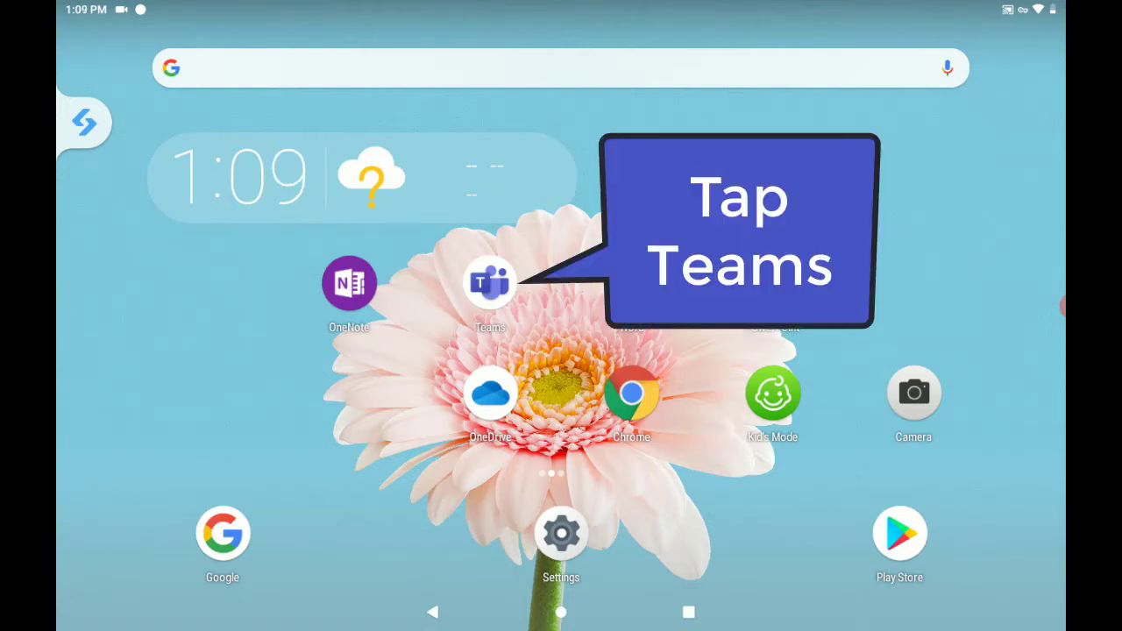
Launch Microsoft Teams from the Android home screen
left_click(490, 282)
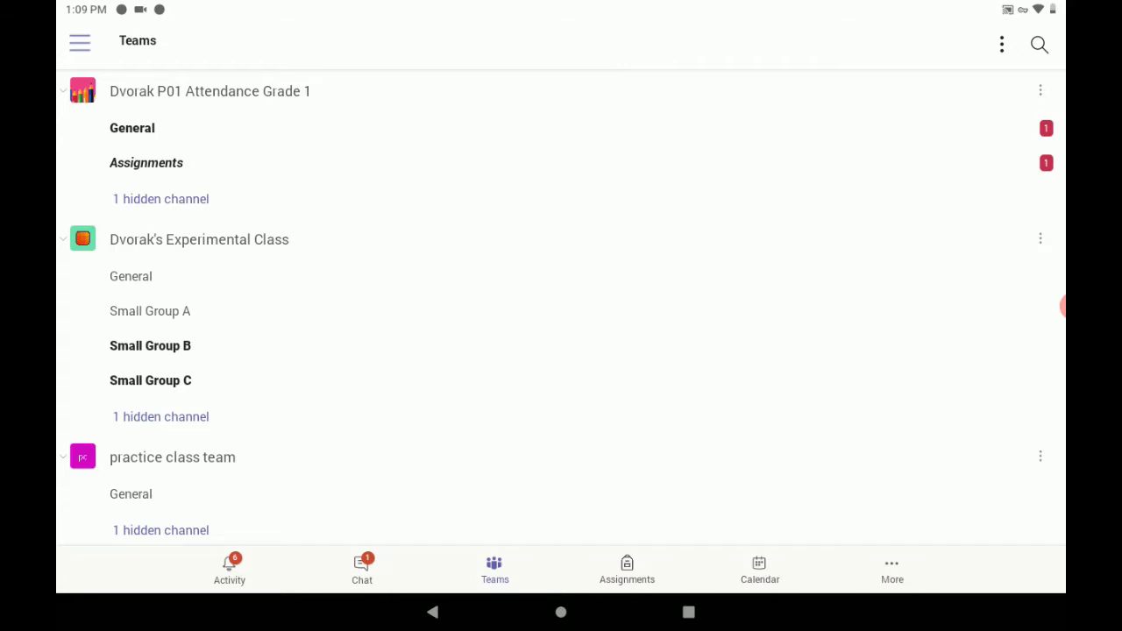
Open Math Lesson 2.2 from the Grade 1 class General channel's Assignments tab
left_click(131, 128)
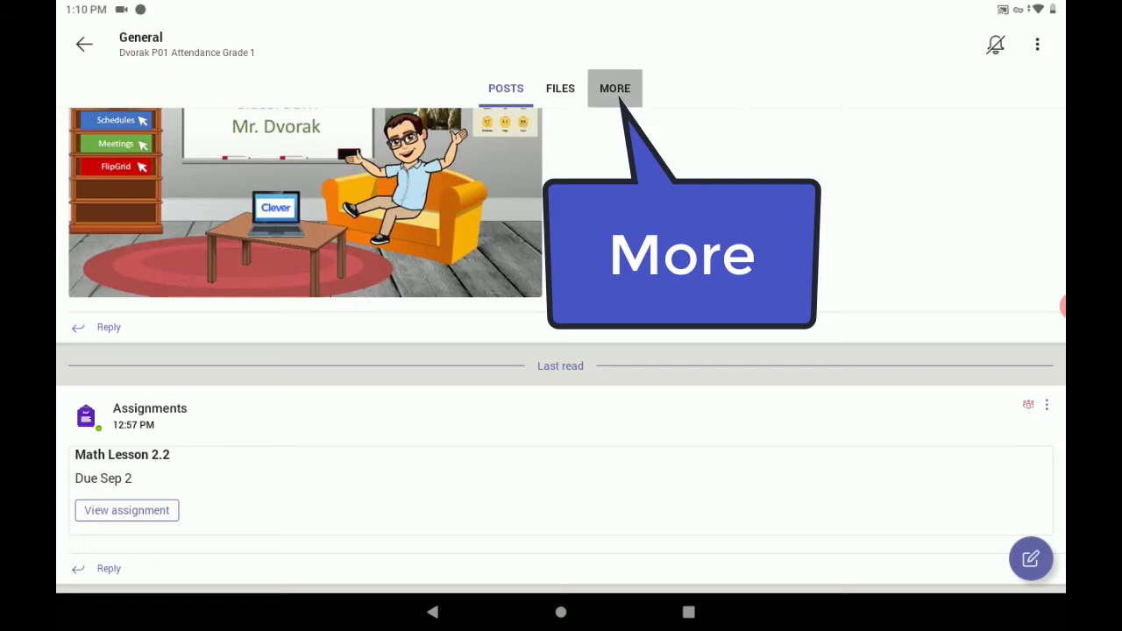
left_click(614, 88)
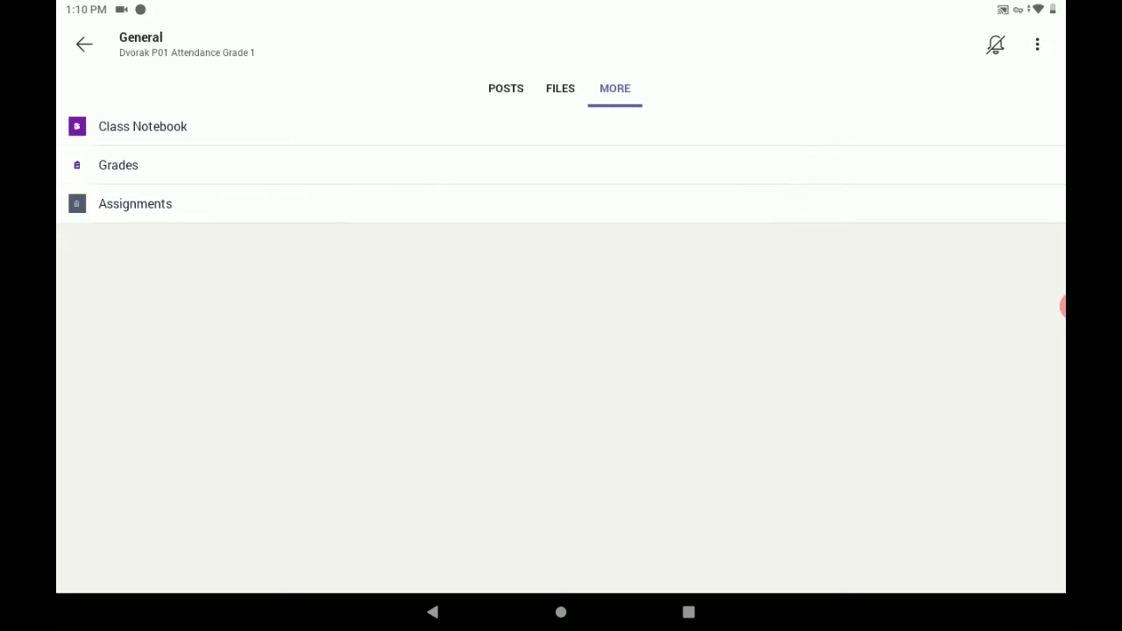
left_click(135, 204)
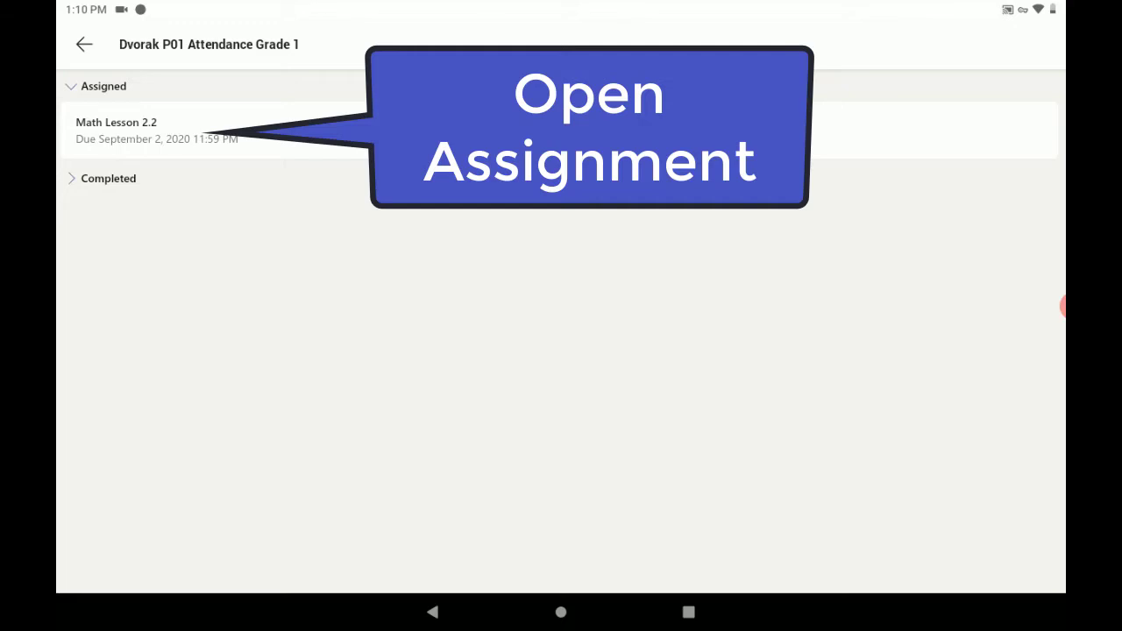
left_click(116, 130)
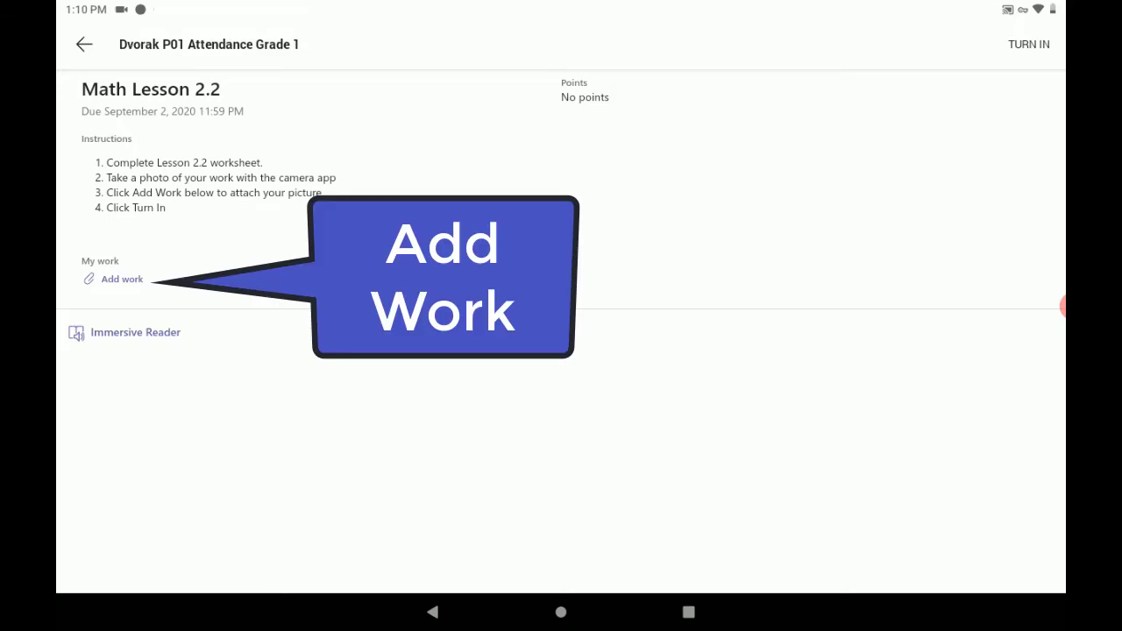
Add work from this device, selecting photo IMG_20200831_130830.jpg
left_click(121, 279)
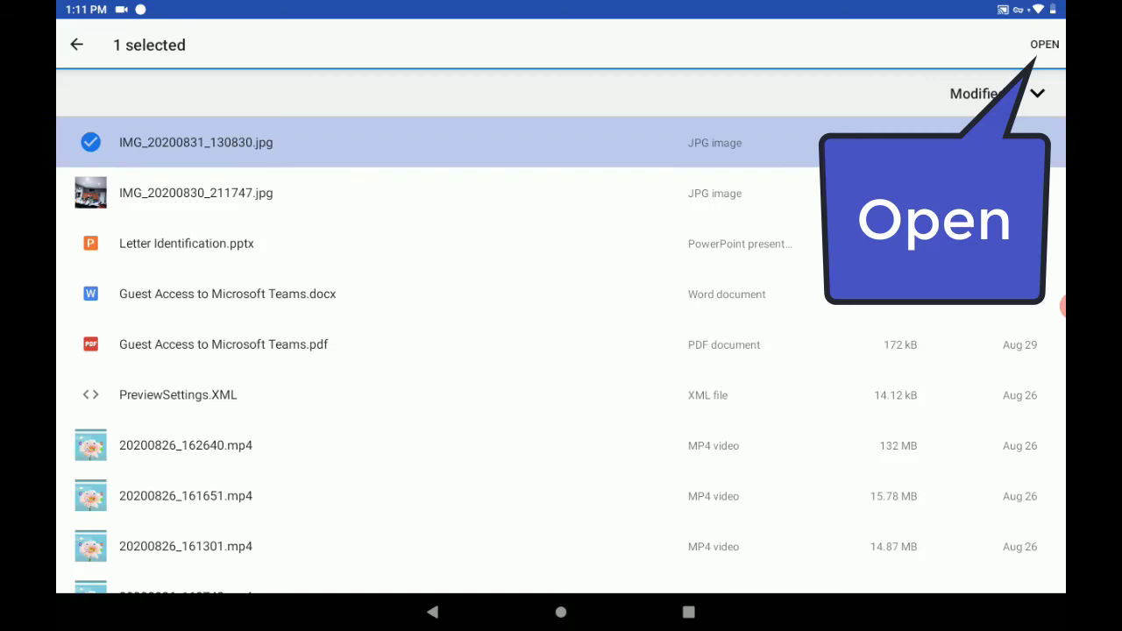
Upload IMG_20200831_130830.jpg and confirm it under My work
left_click(1044, 44)
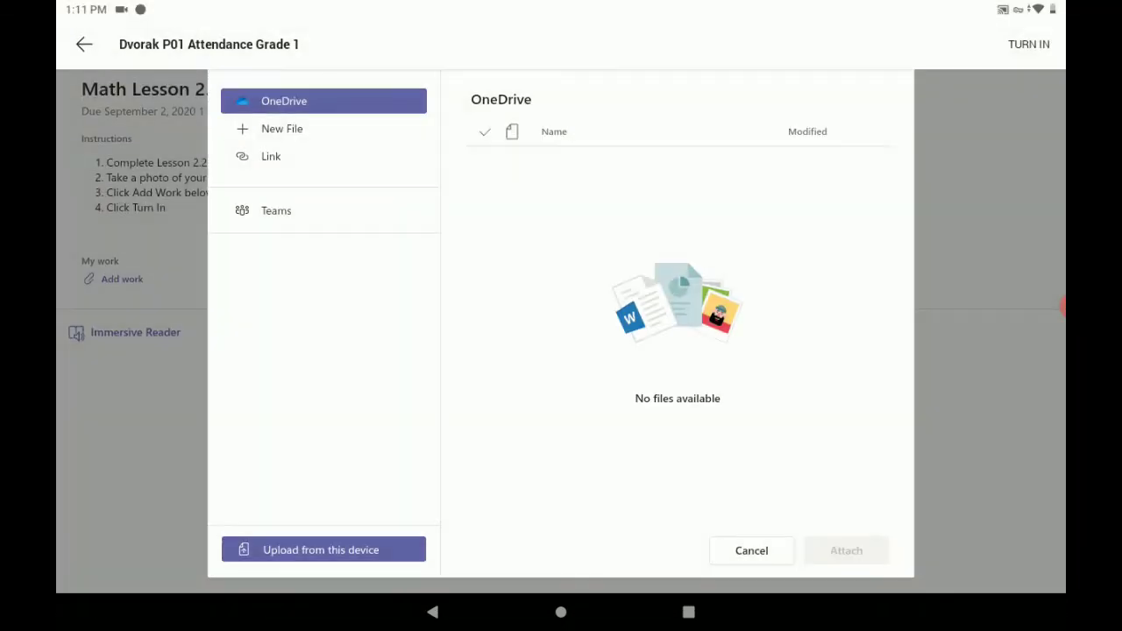
left_click(324, 550)
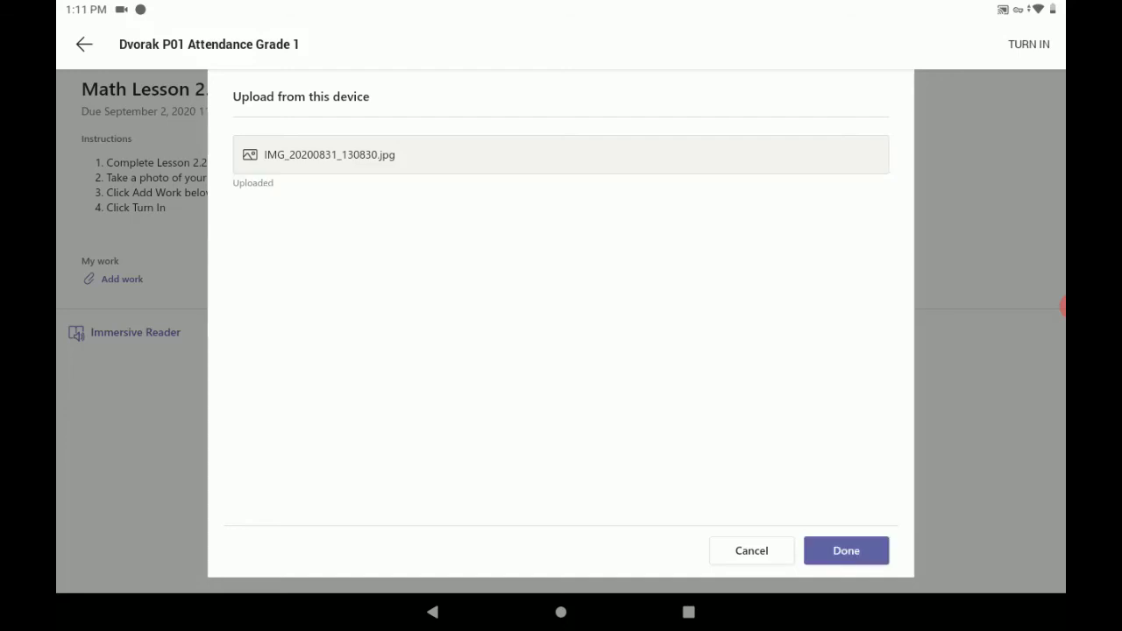
left_click(845, 550)
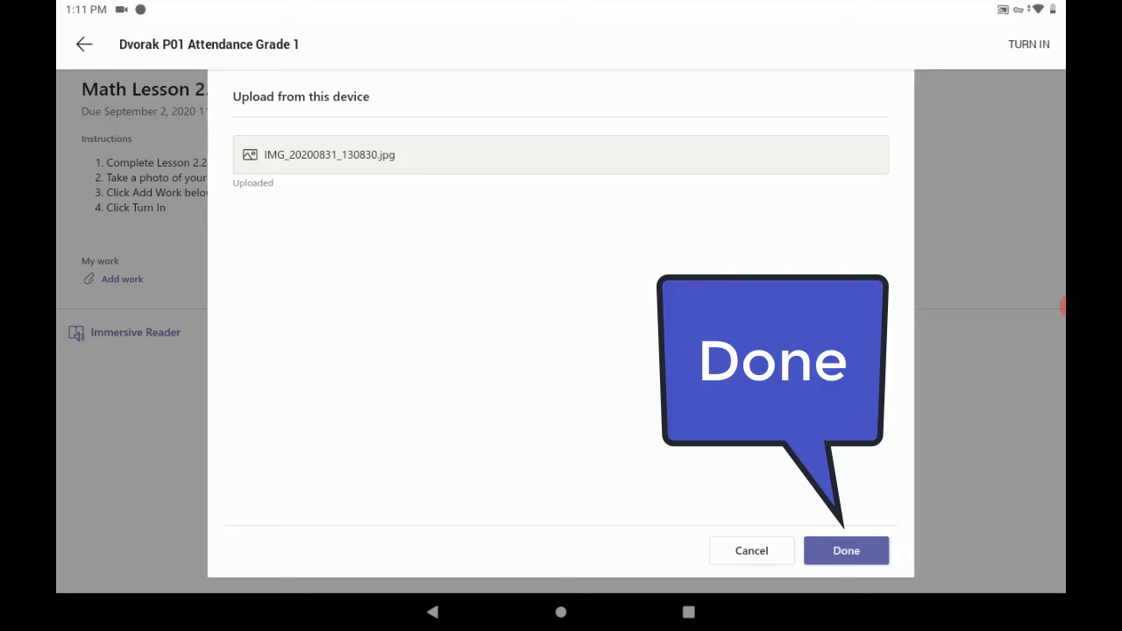
left_click(846, 550)
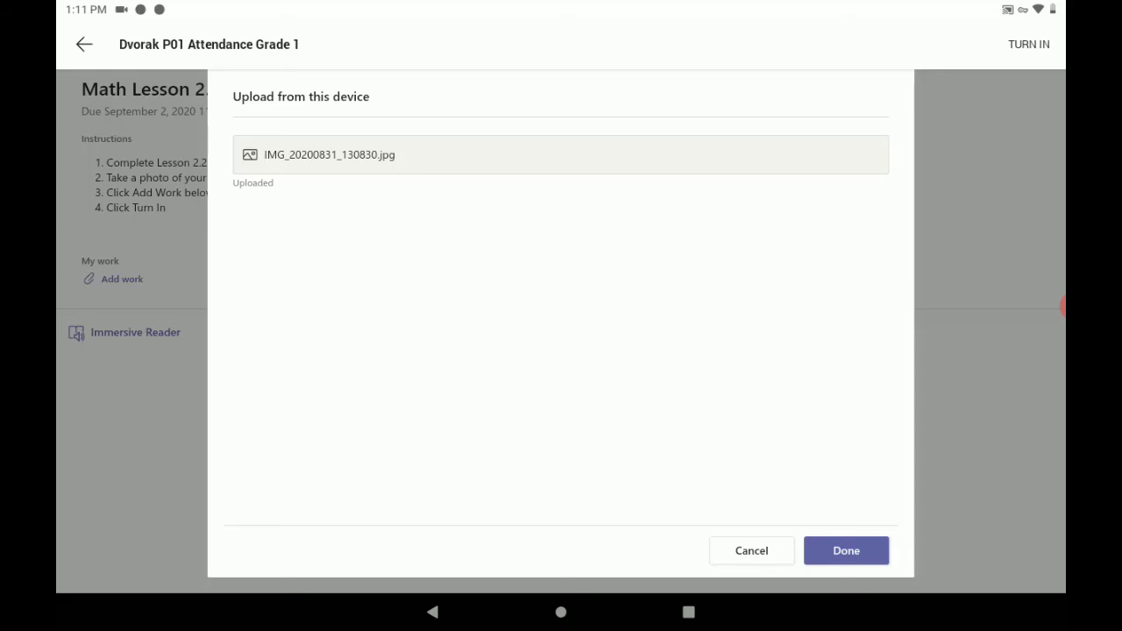
left_click(845, 550)
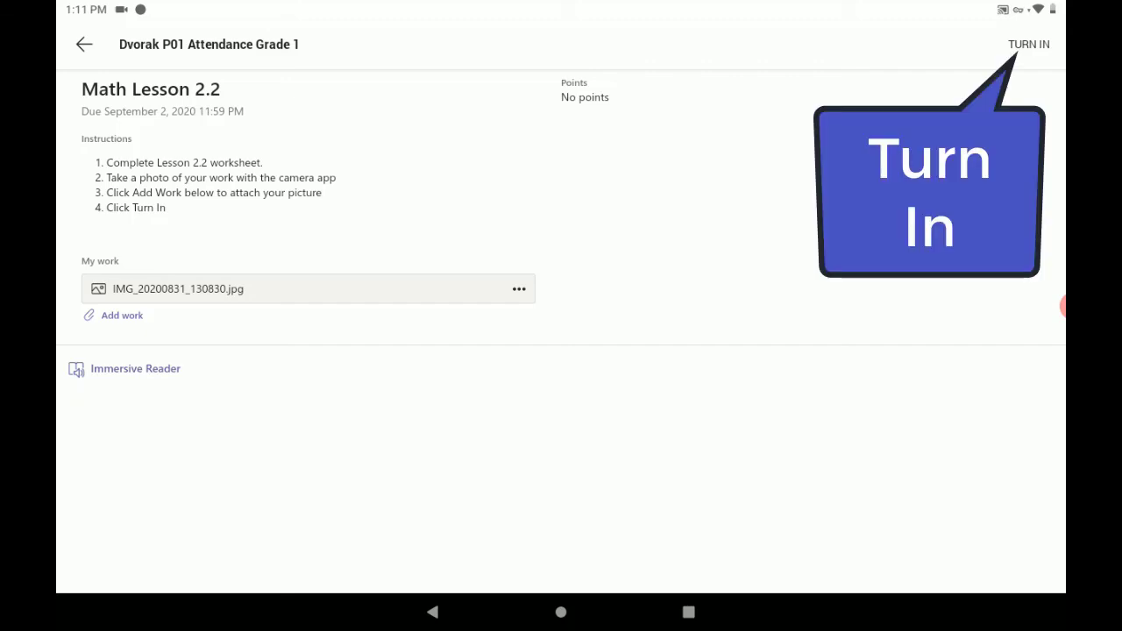
Turn in Math Lesson 2.2 with the attached worksheet photo
left_click(1028, 44)
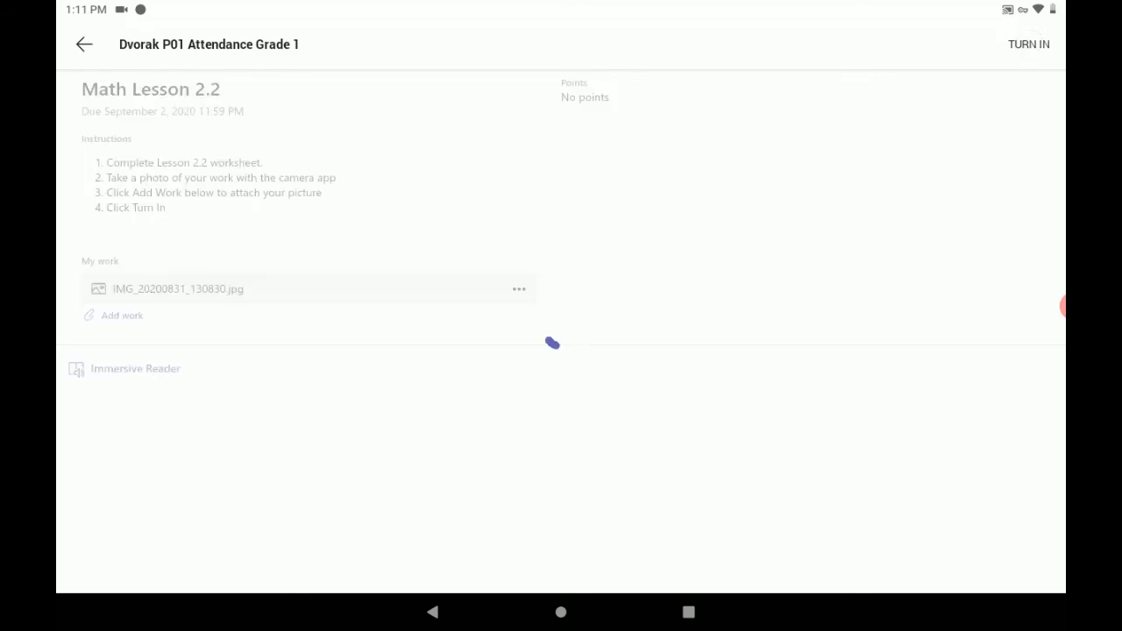
left_click(1028, 44)
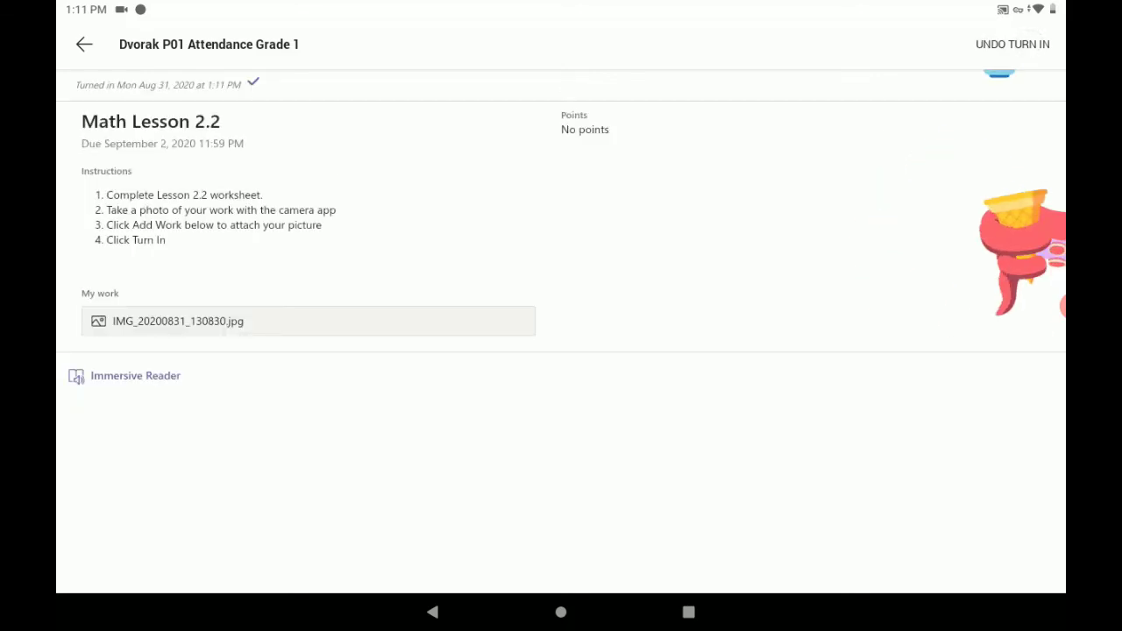